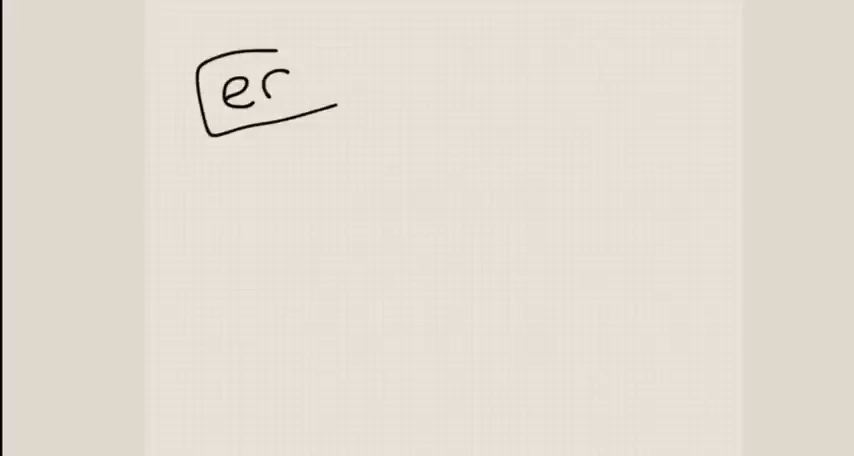
Box the letters 'er' and begin writing '10–' beside it
{"action": "left_click_drag", "start_coordinate": [245, 42], "coordinate": [340, 110]}
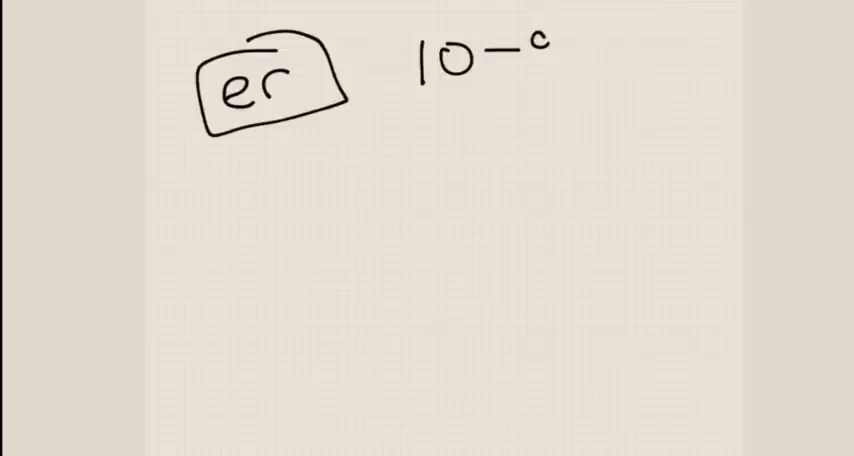
Write '10–99', then 'ermer' with the final r boxed, and the counts 90 and 45
{"action": "type", "text": "99"}
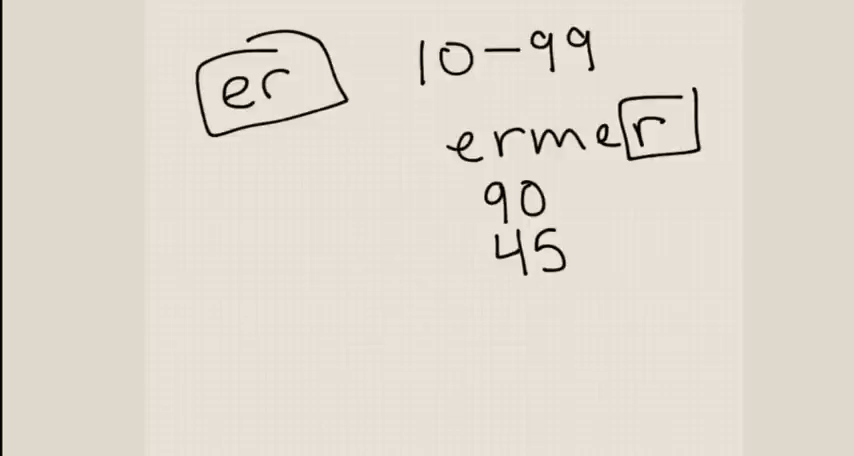
Write 41 under 45, an arrow under the m of ermer, and 120 under the er box
{"action": "left_click_drag", "start_coordinate": [515, 295], "coordinate": [530, 320]}
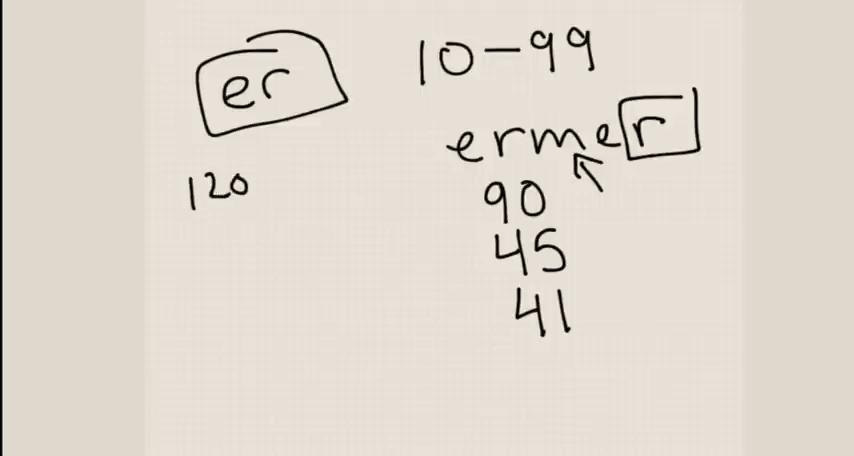
List examples 12012, 12312, 12412 with dots, underline an 8, and rule a line under 45
{"action": "type", "text": "12²"}
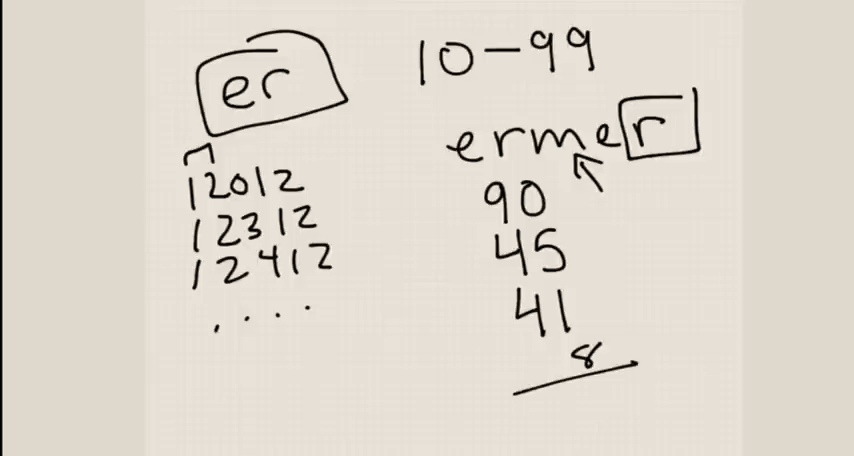
{"action": "left_click_drag", "start_coordinate": [470, 278], "coordinate": [685, 265]}
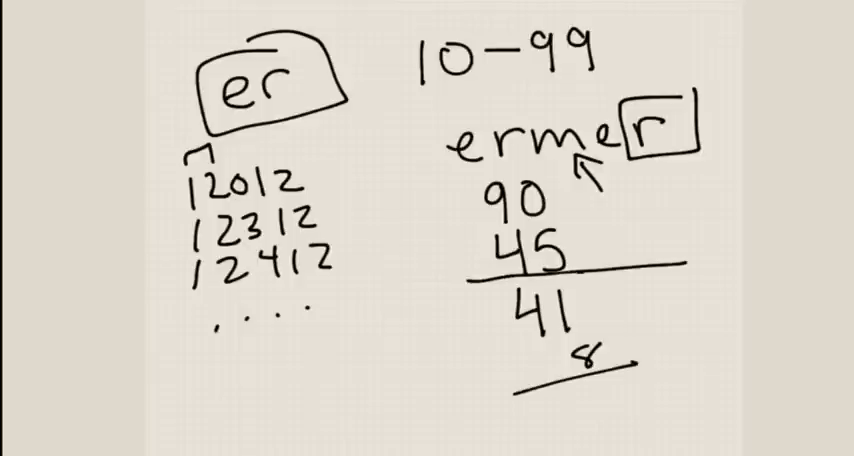